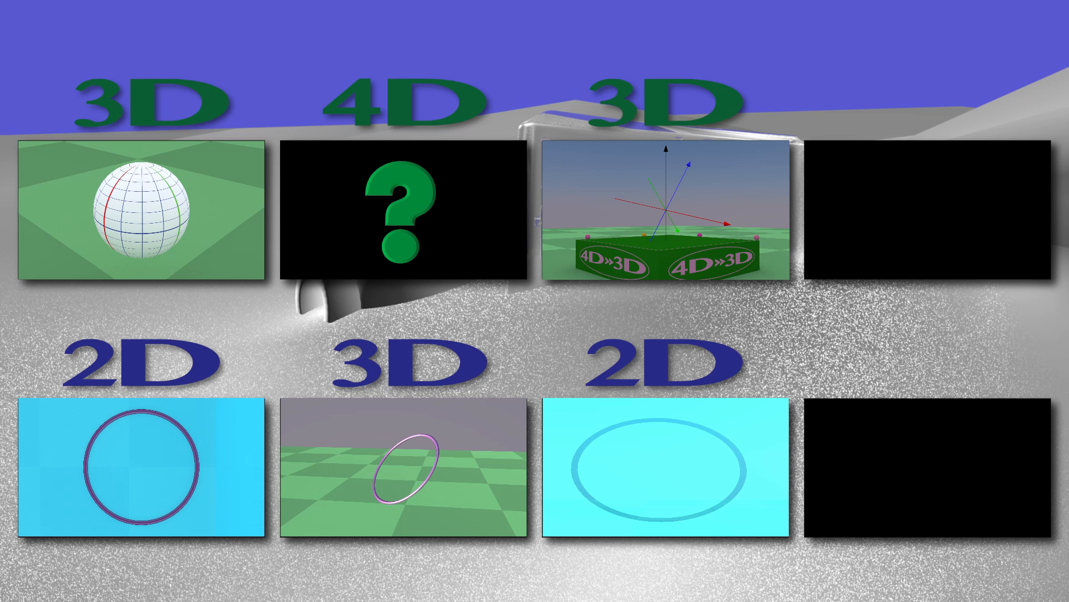
Step: Play the 4D»3D scene full screen, showing the sphere as a tilted ellipsoid
{"action": "left_click", "coordinate": [664, 207]}
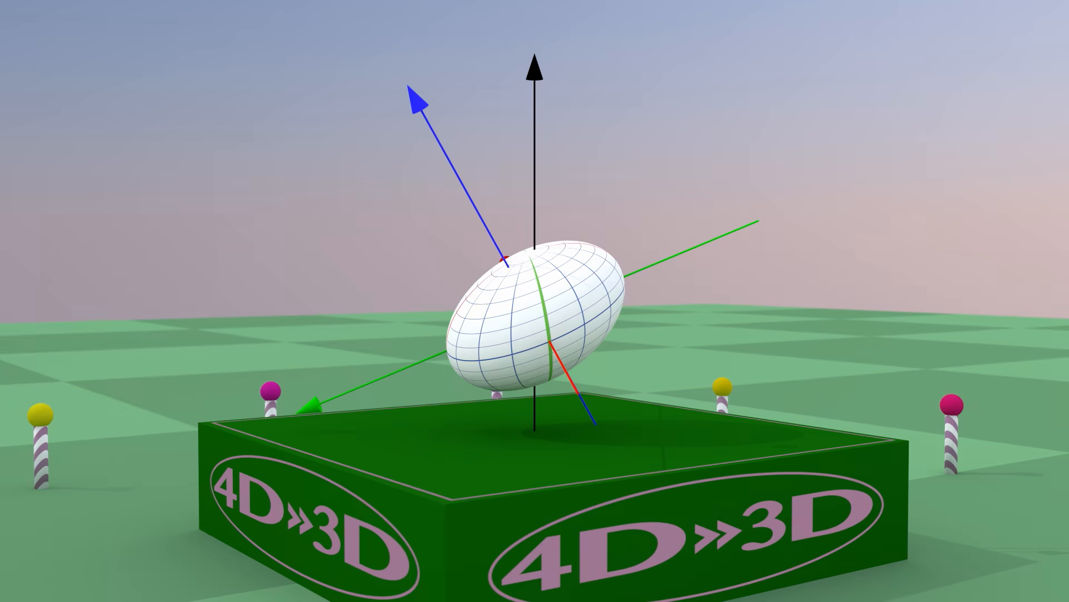